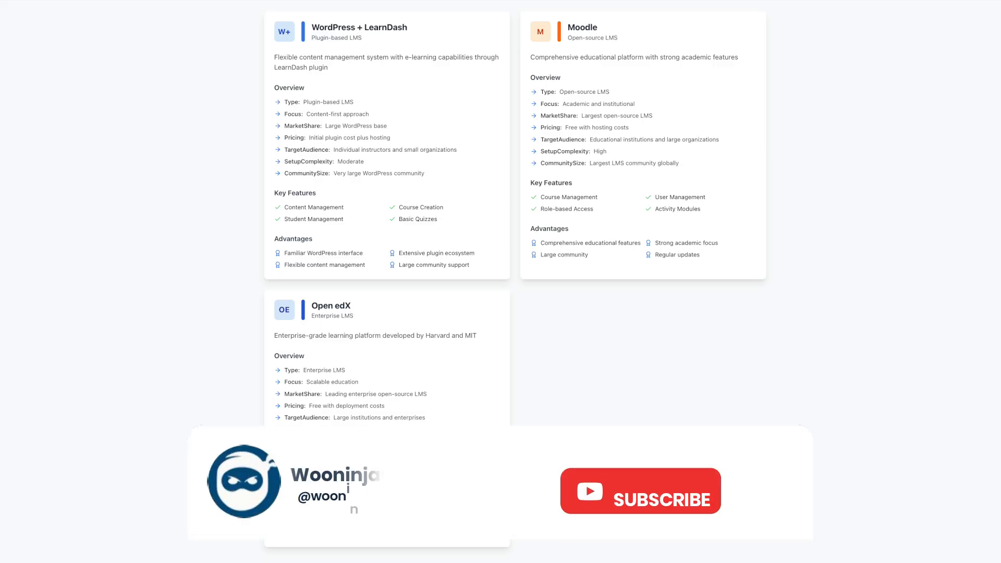
# - Browse down the Moodle site page before heading to the documentation
pyautogui.click(640, 490)
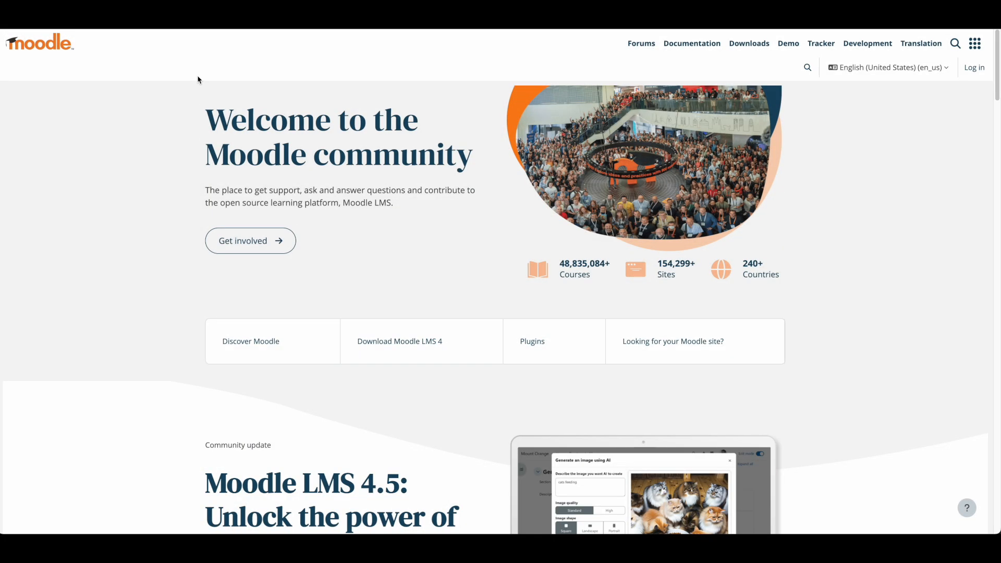
pyautogui.moveTo(185, 149)
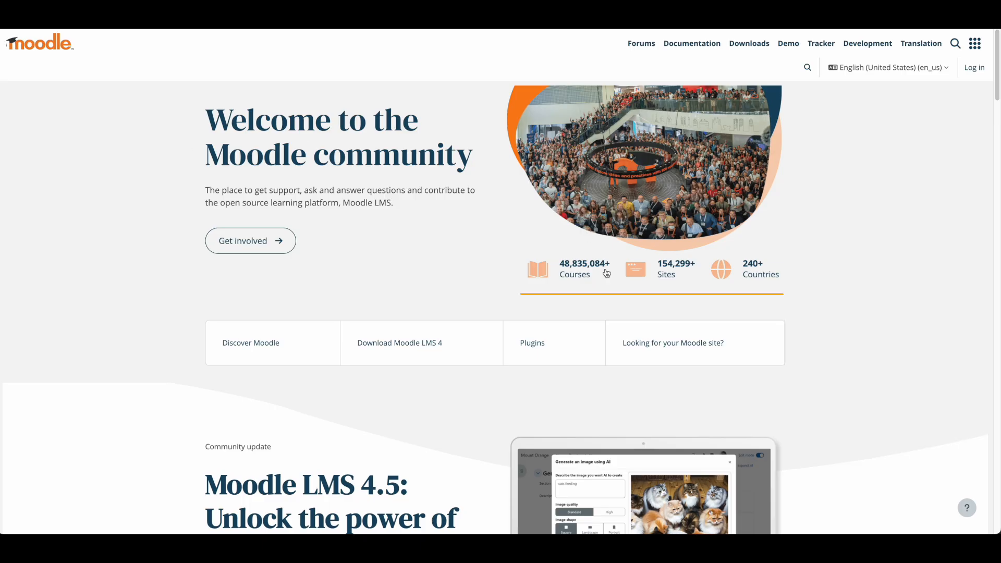
pyautogui.moveTo(652, 269)
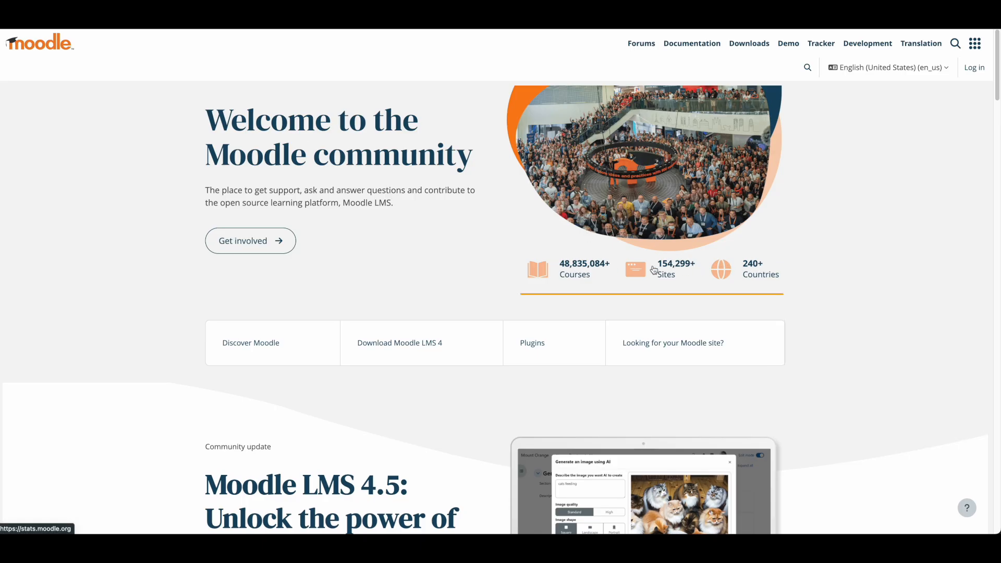
pyautogui.scroll(-3)
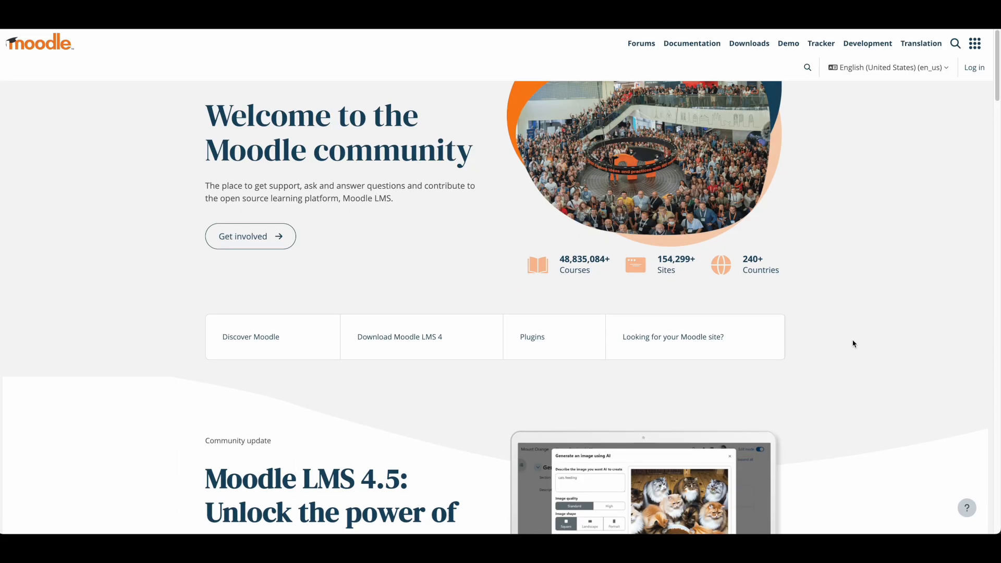
pyautogui.scroll(-3)
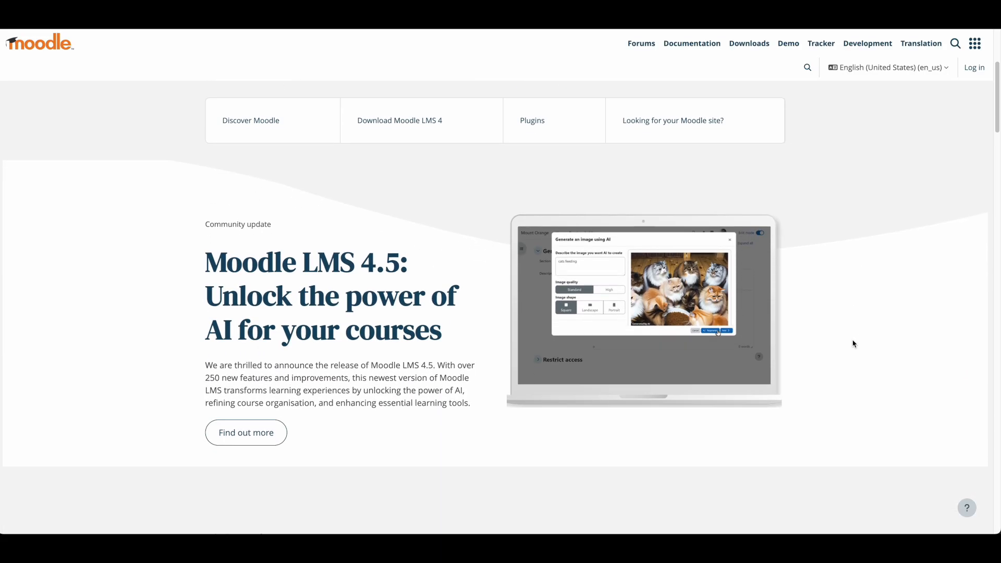
pyautogui.scroll(-3)
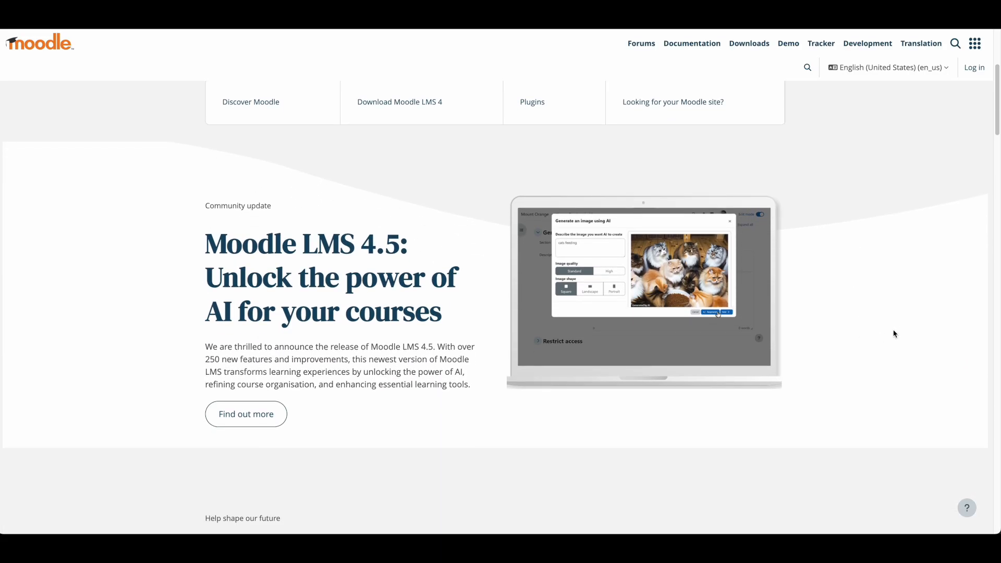
pyautogui.scroll(-3)
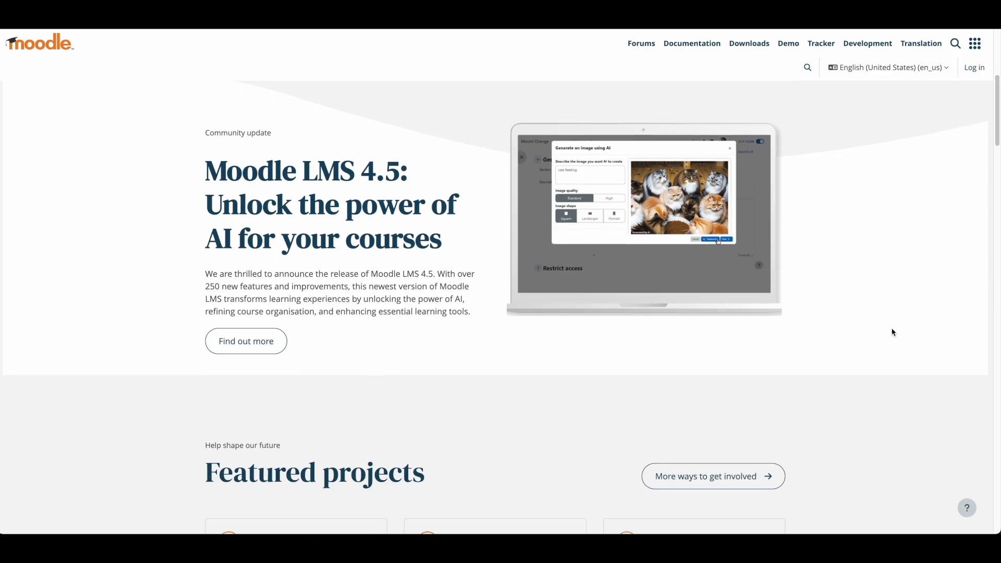
pyautogui.scroll(-3)
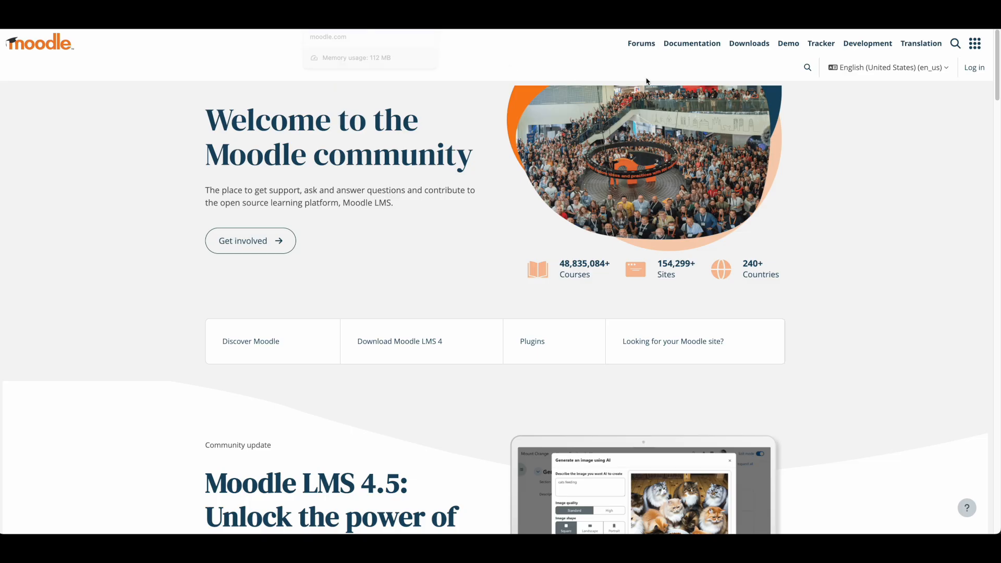
pyautogui.moveTo(691, 44)
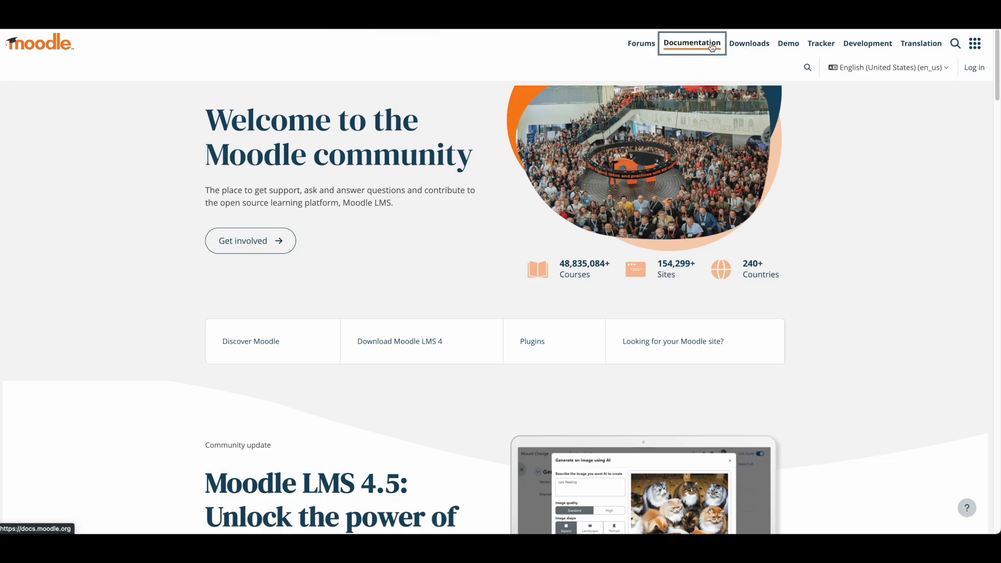
# - Reach the Moodle 4.5 Docs main page, then its Moodle app page
pyautogui.click(691, 44)
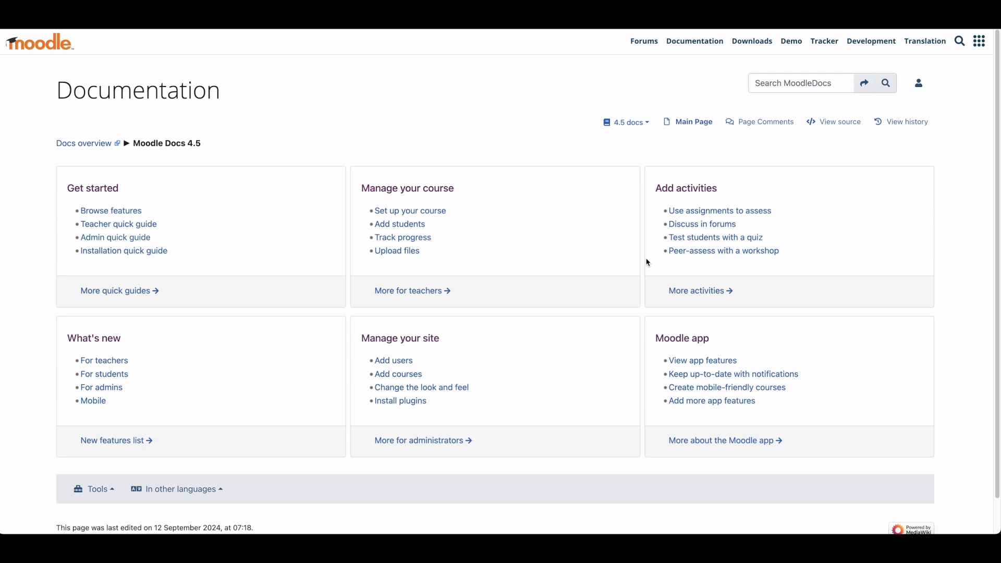
pyautogui.moveTo(372, 123)
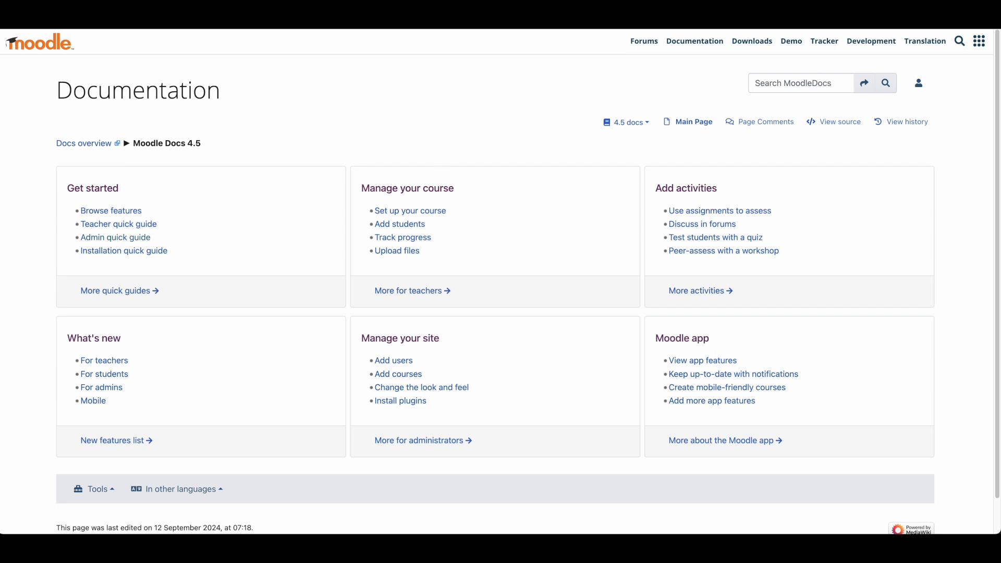
pyautogui.click(751, 41)
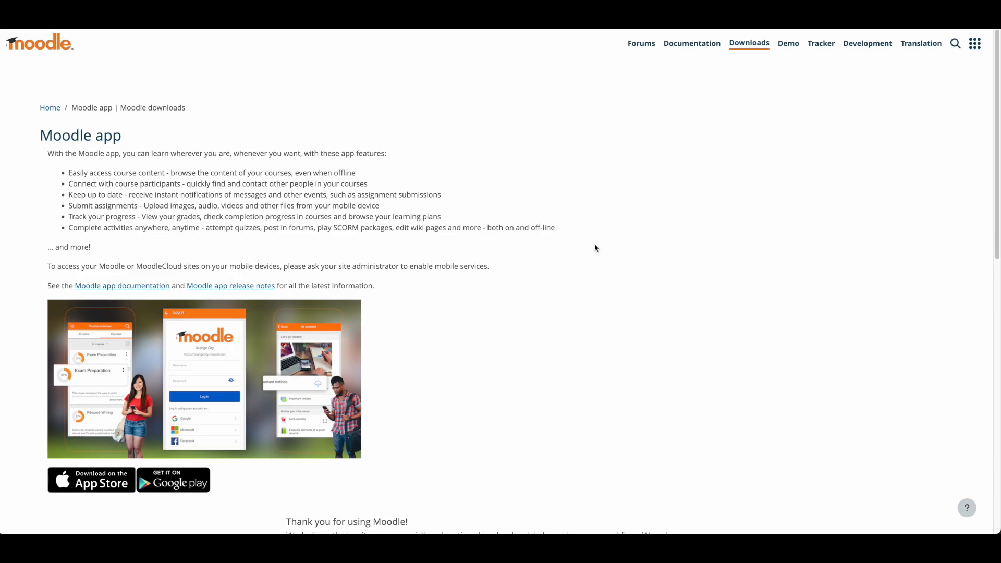
# - Scroll through the Moodle app page's mobile features and download options
pyautogui.scroll(-3)
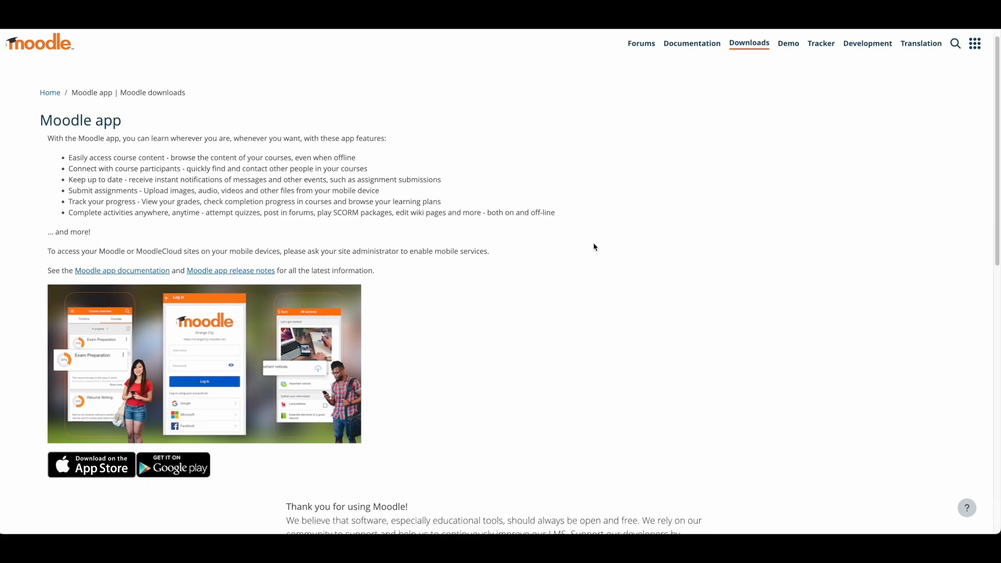
pyautogui.scroll(-3)
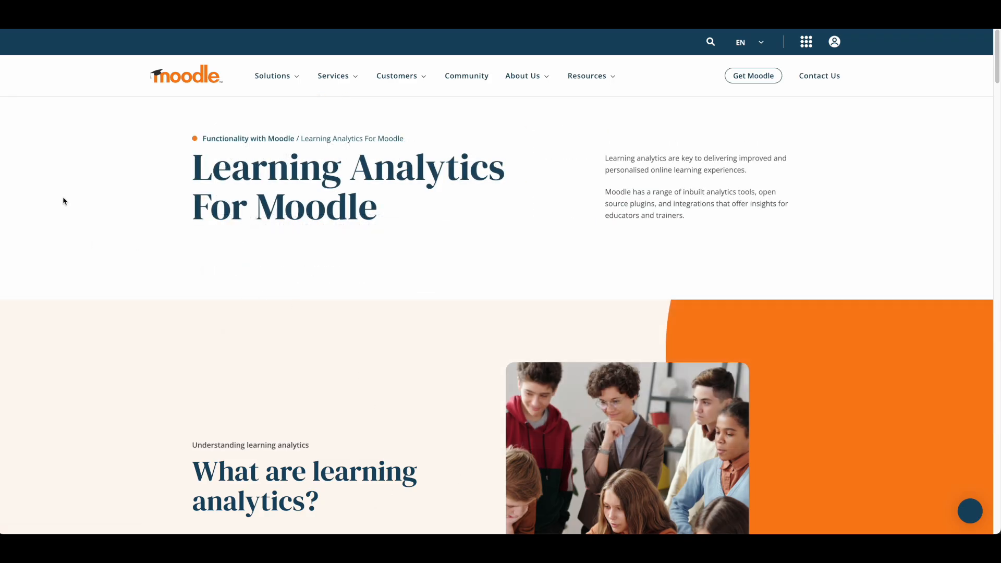
pyautogui.moveTo(225, 281)
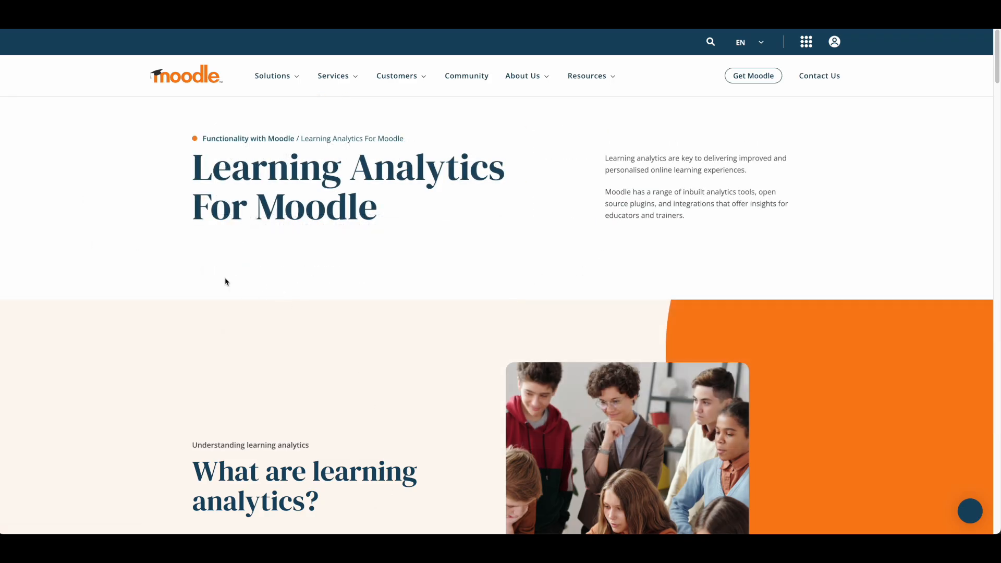
pyautogui.moveTo(83, 252)
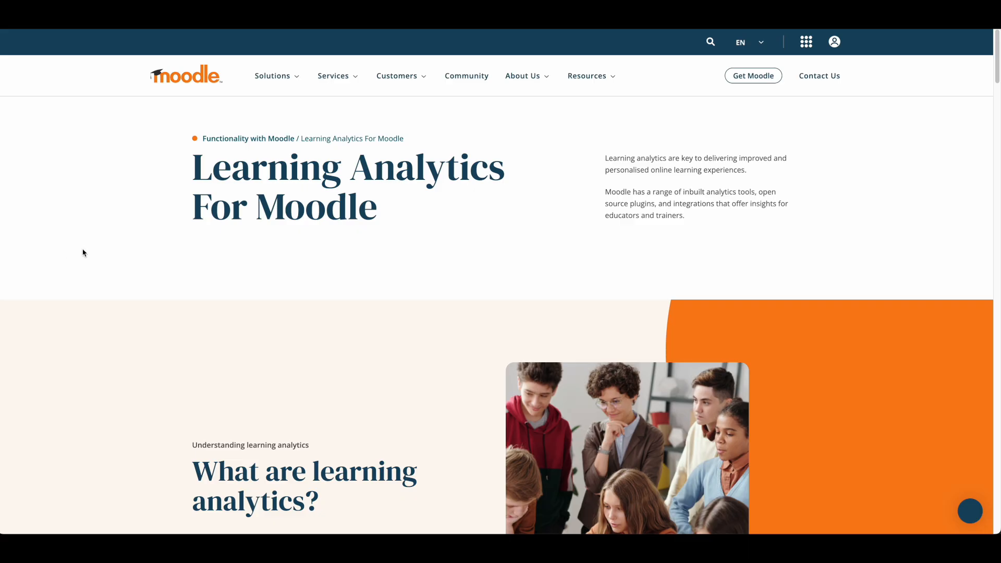
# - Scroll the learning analytics article to its four types, descriptive through prescriptive
pyautogui.scroll(-3)
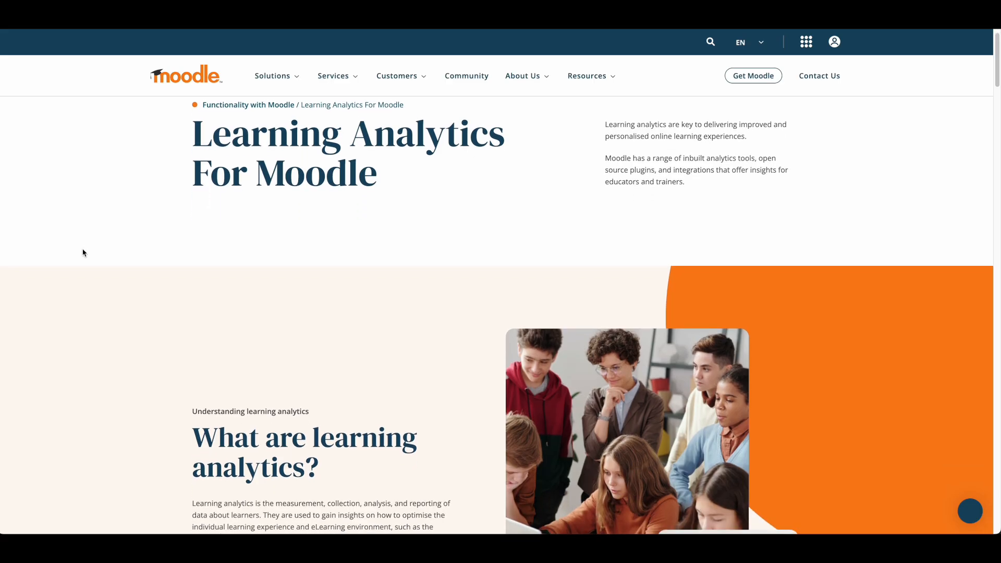
pyautogui.scroll(-3)
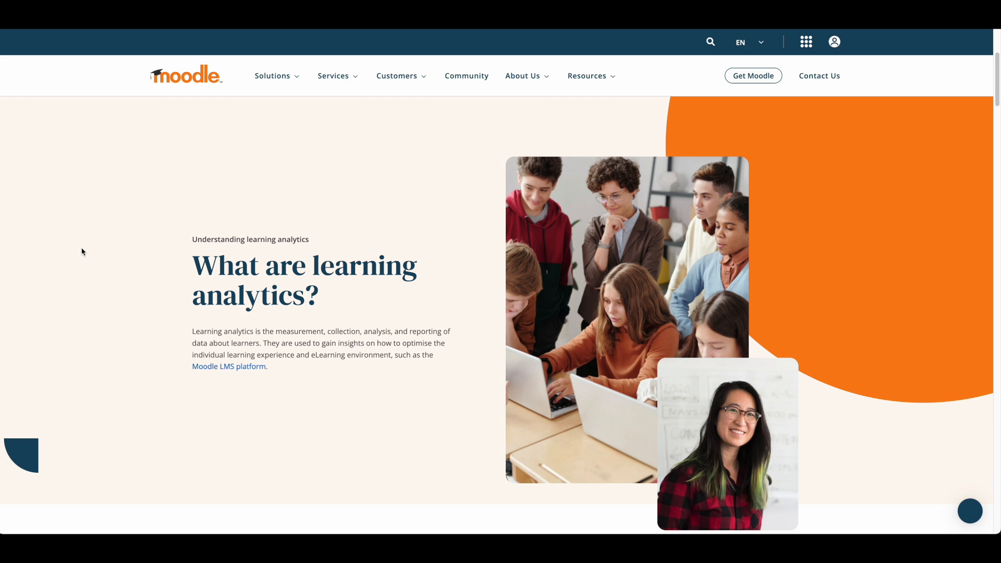
pyautogui.scroll(-3)
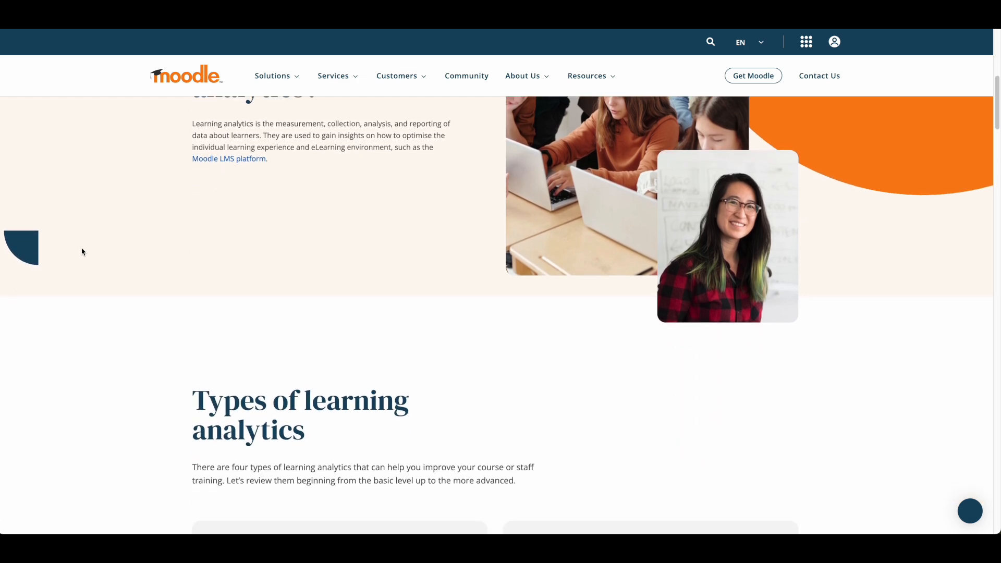
pyautogui.scroll(-3)
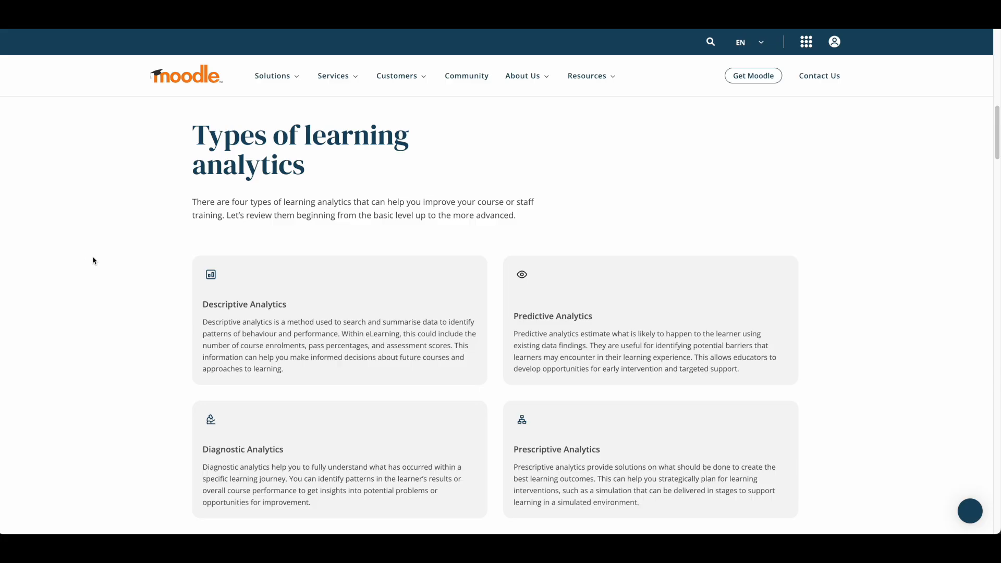
pyautogui.scroll(-3)
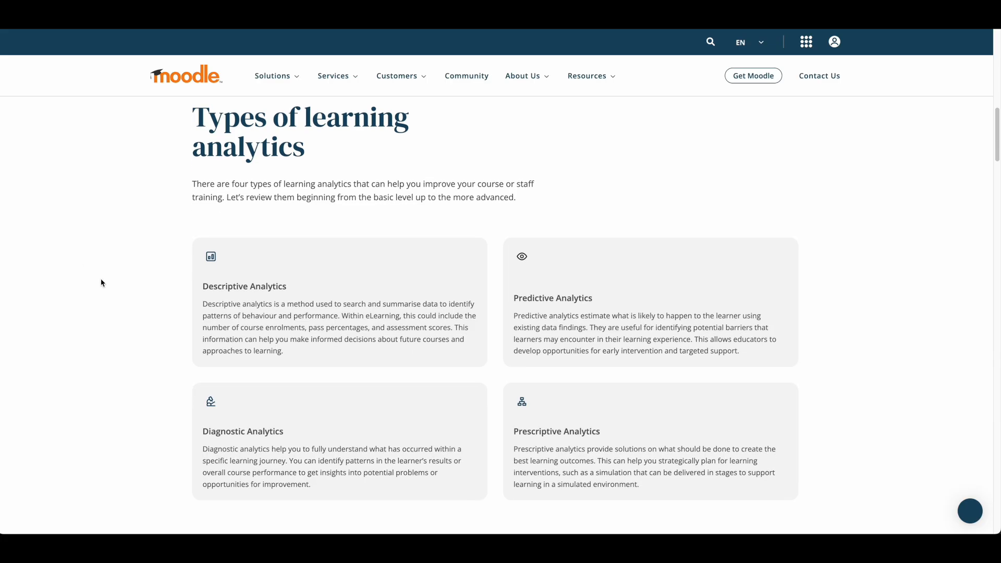
pyautogui.scroll(-3)
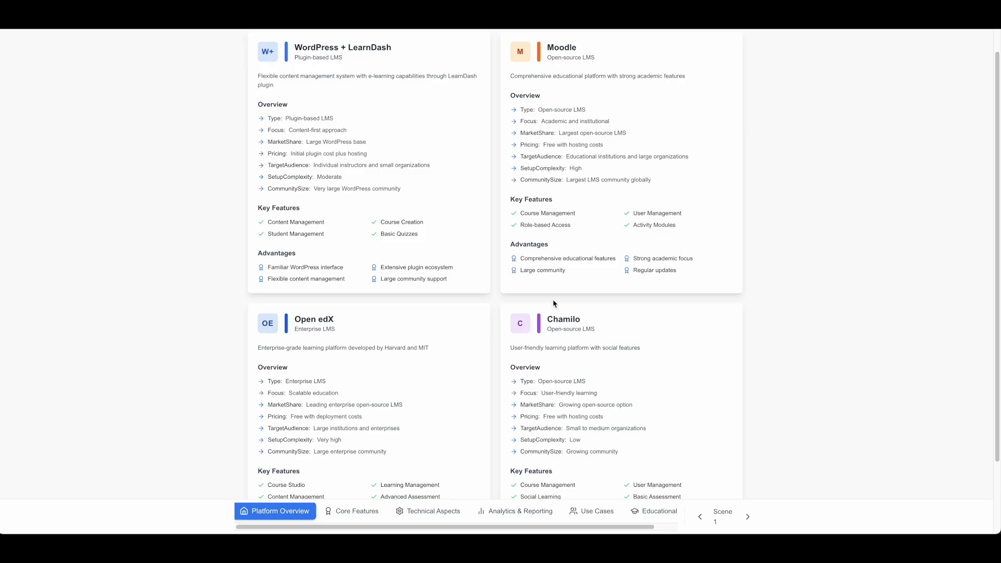
# - Show the Analytics & Reporting comparison and browse the Basic and Advanced Analytics cards per platform
pyautogui.click(514, 511)
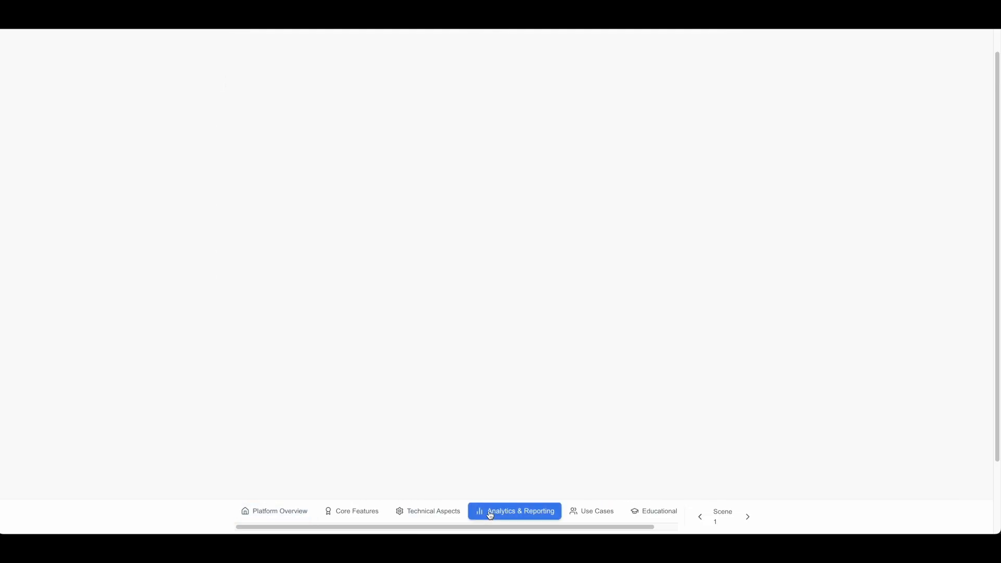
pyautogui.click(514, 511)
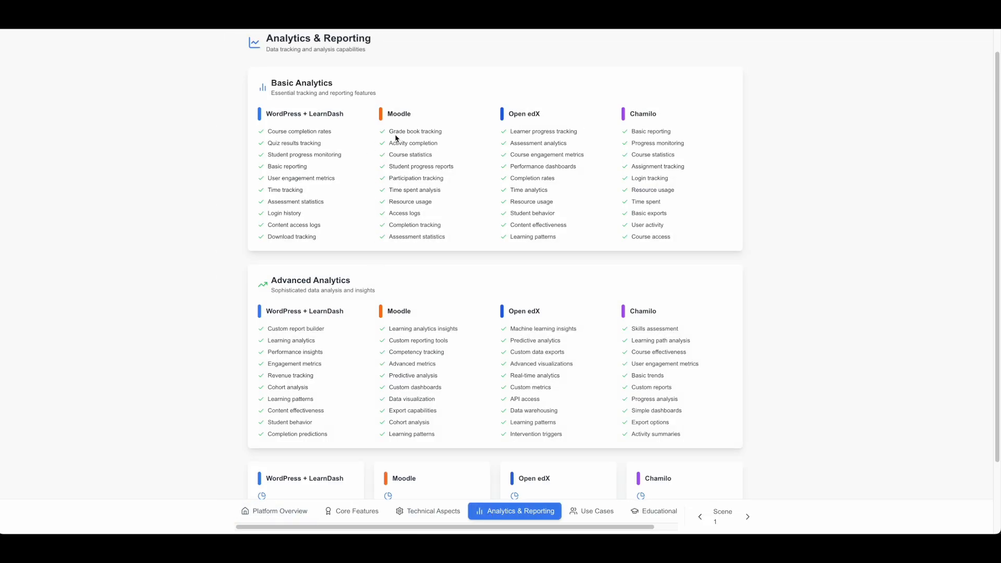
pyautogui.moveTo(438, 304)
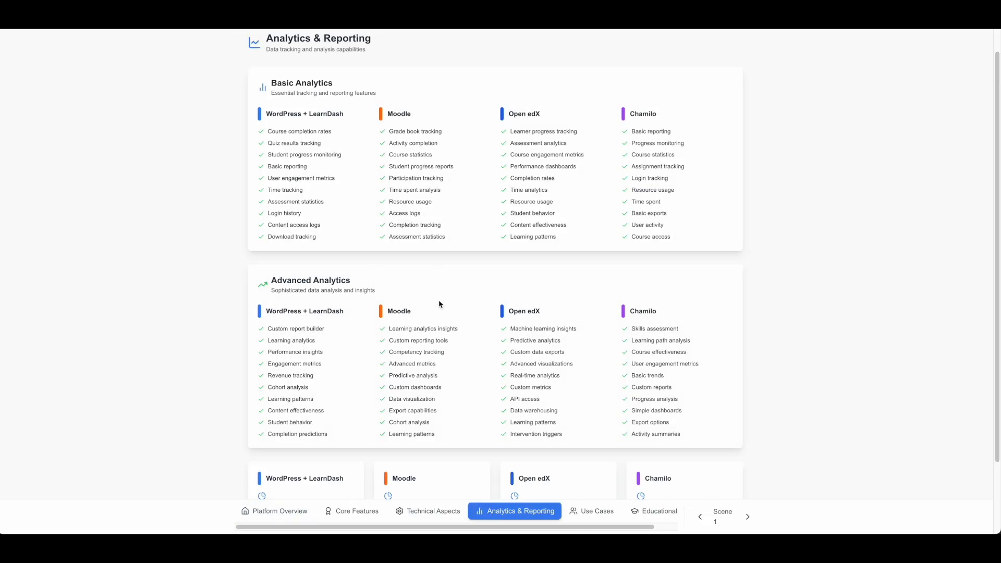
pyautogui.scroll(-3)
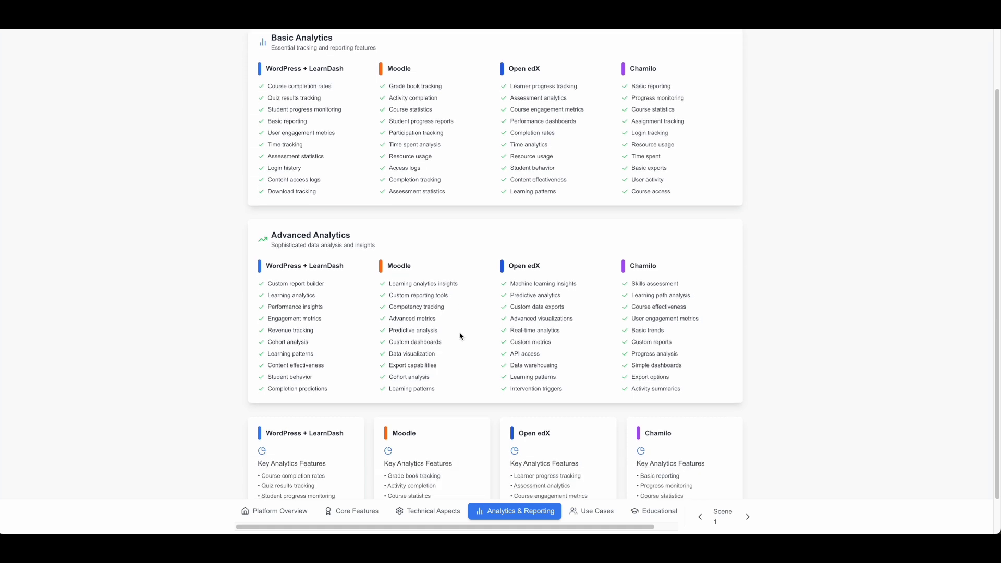
pyautogui.scroll(-3)
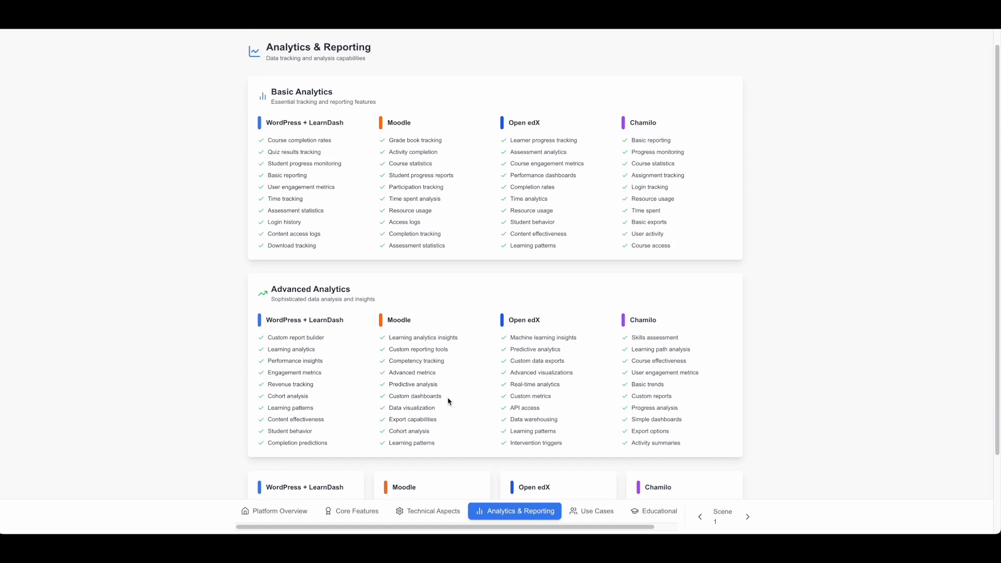
pyautogui.scroll(-3)
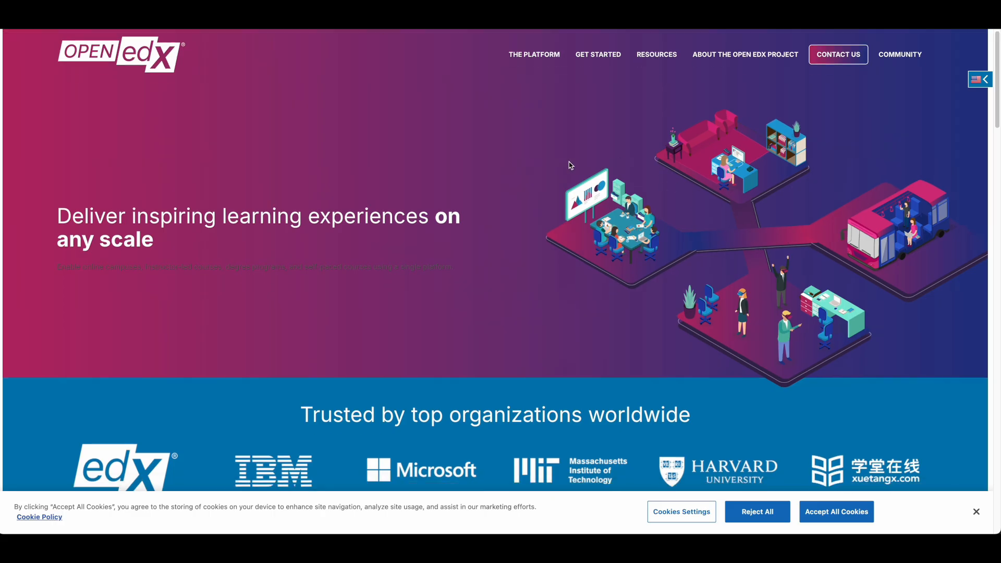
# - Scroll the Open edX homepage past partner logos, learner statistics, ecosystem and scaling features
pyautogui.scroll(-3)
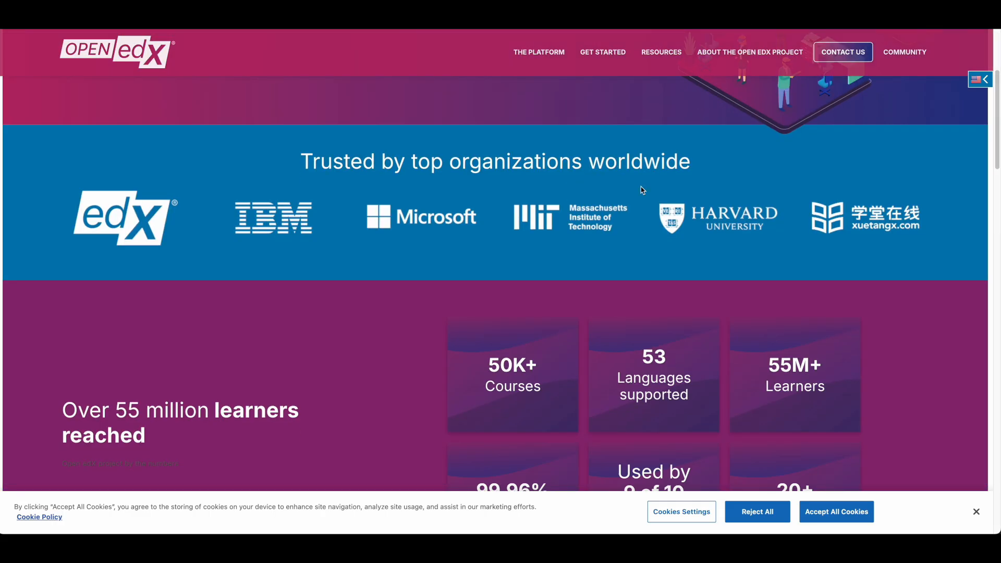
pyautogui.moveTo(418, 346)
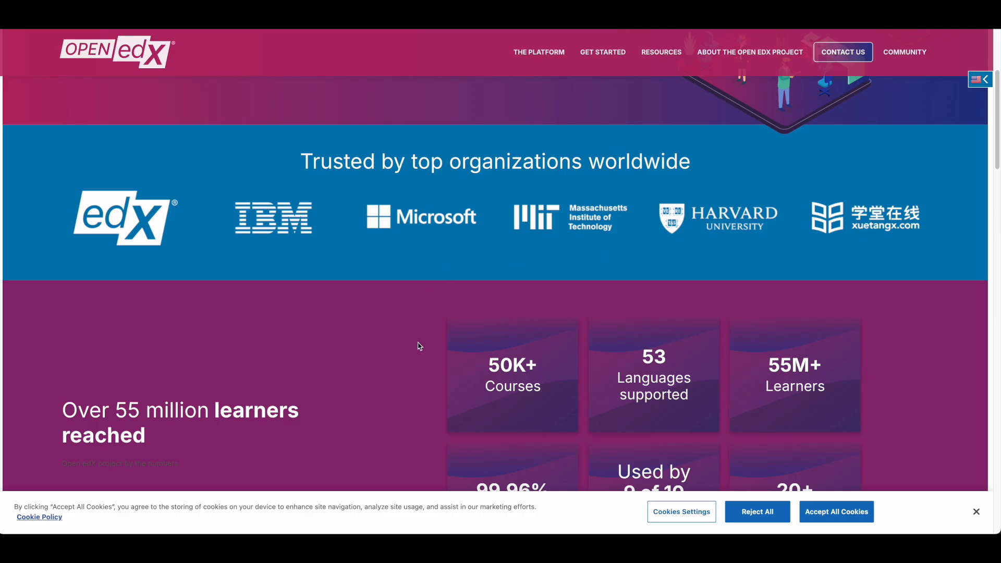
pyautogui.scroll(-3)
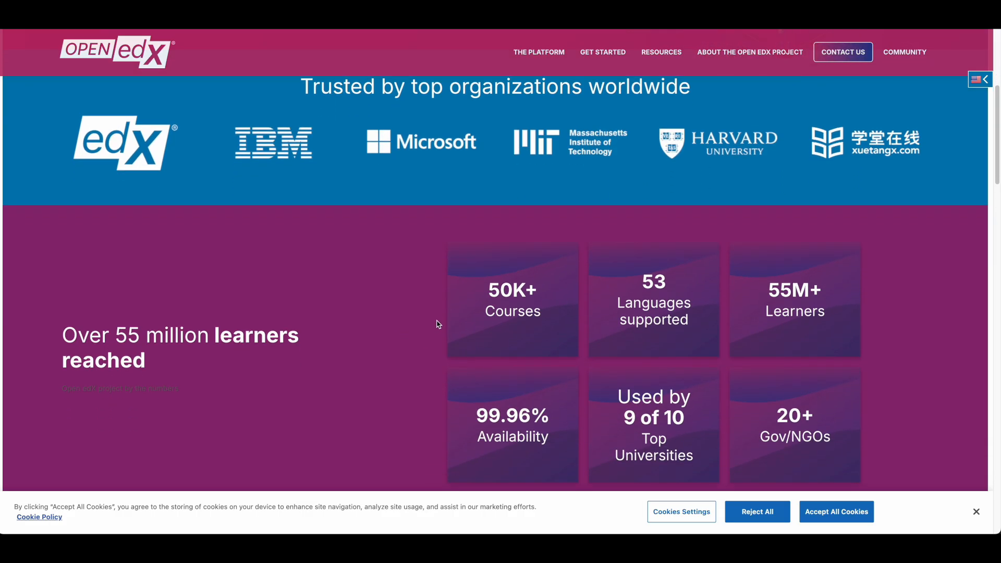
pyautogui.scroll(-3)
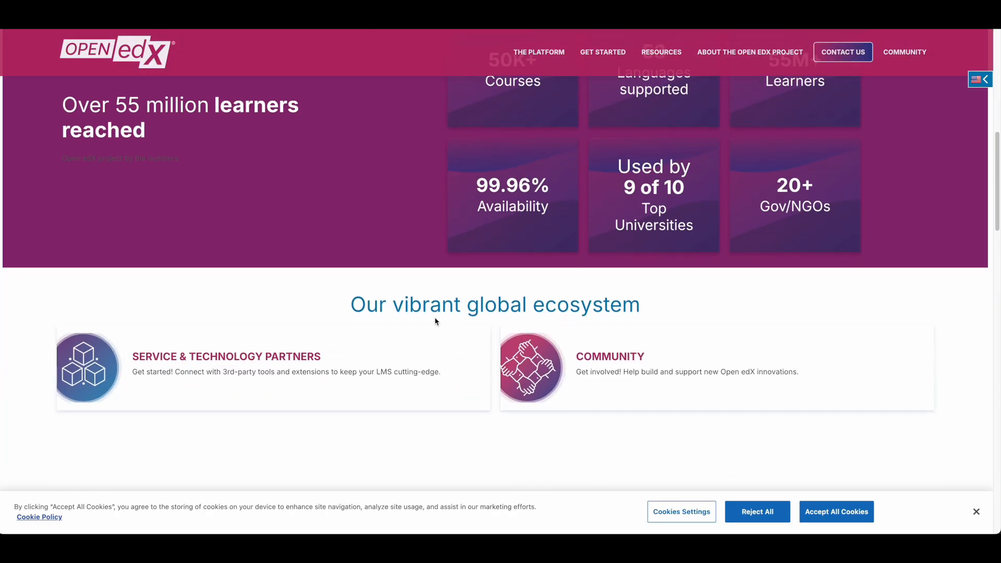
pyautogui.scroll(-3)
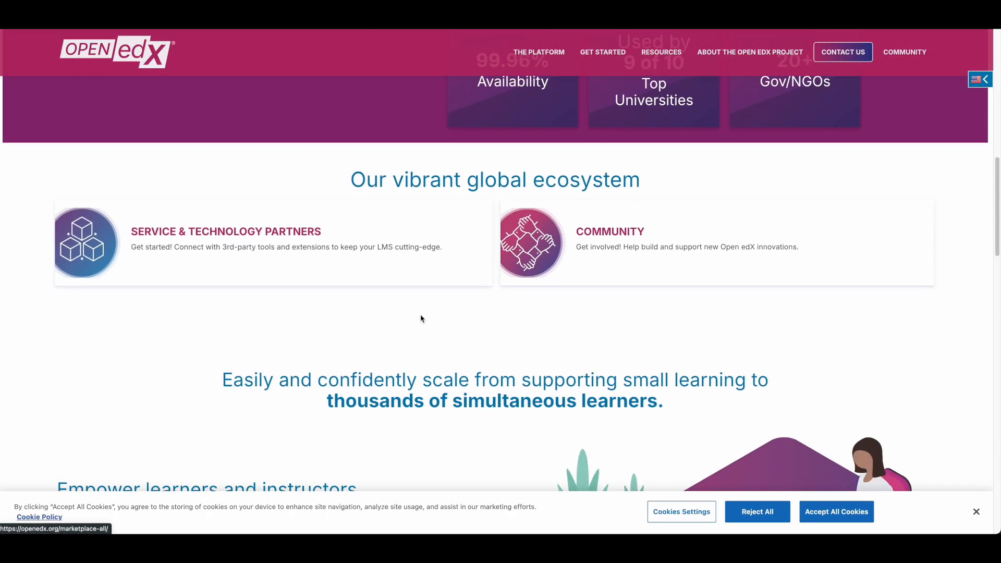
pyautogui.scroll(-3)
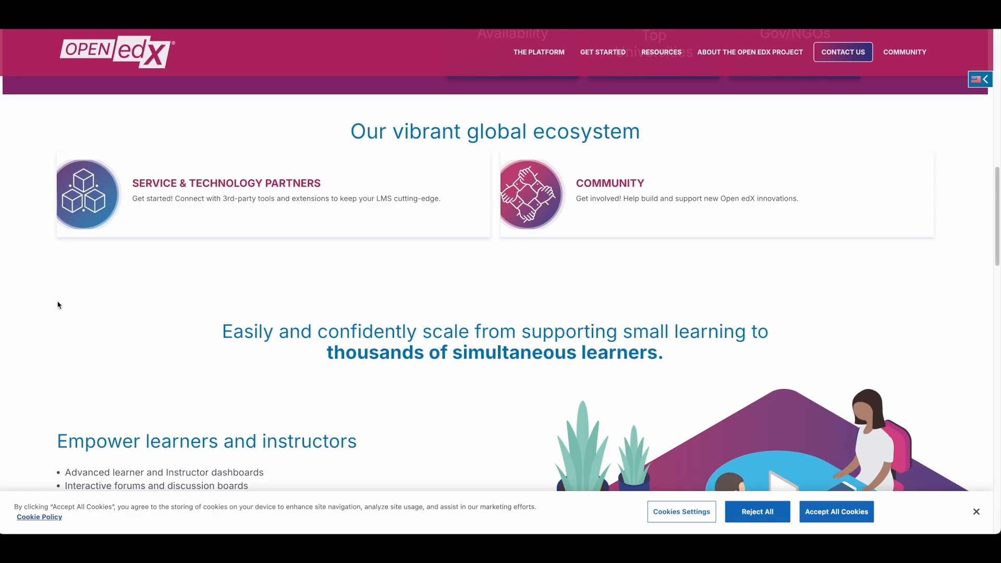
pyautogui.scroll(-3)
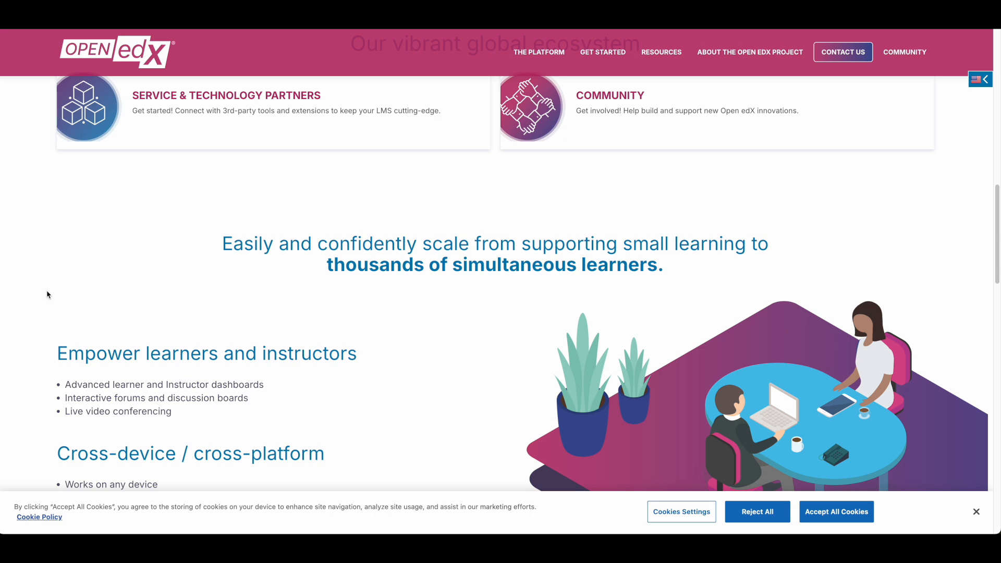
pyautogui.scroll(-3)
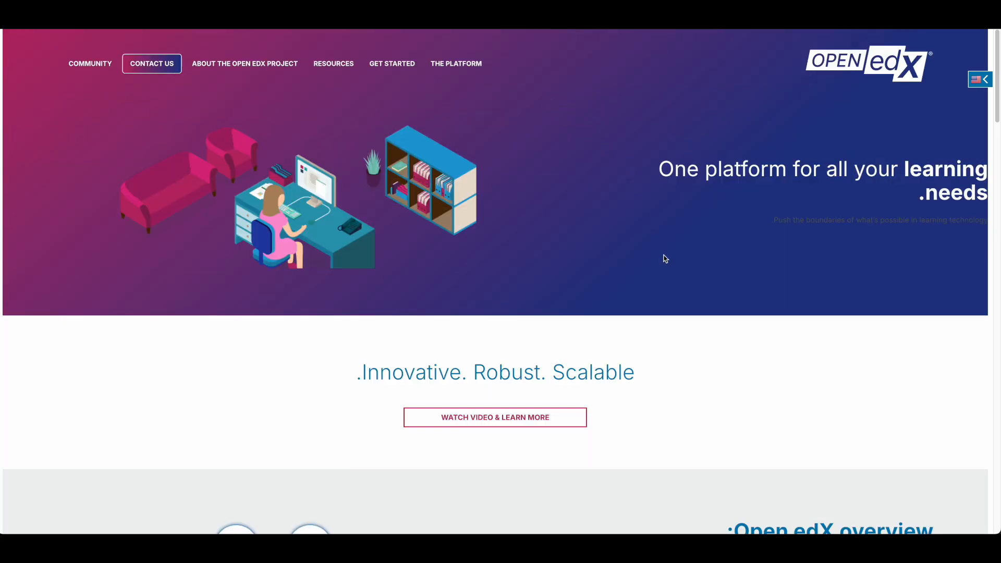
# - Scroll The Platform page to the Open edX overview with its learner portal diagram
pyautogui.scroll(-3)
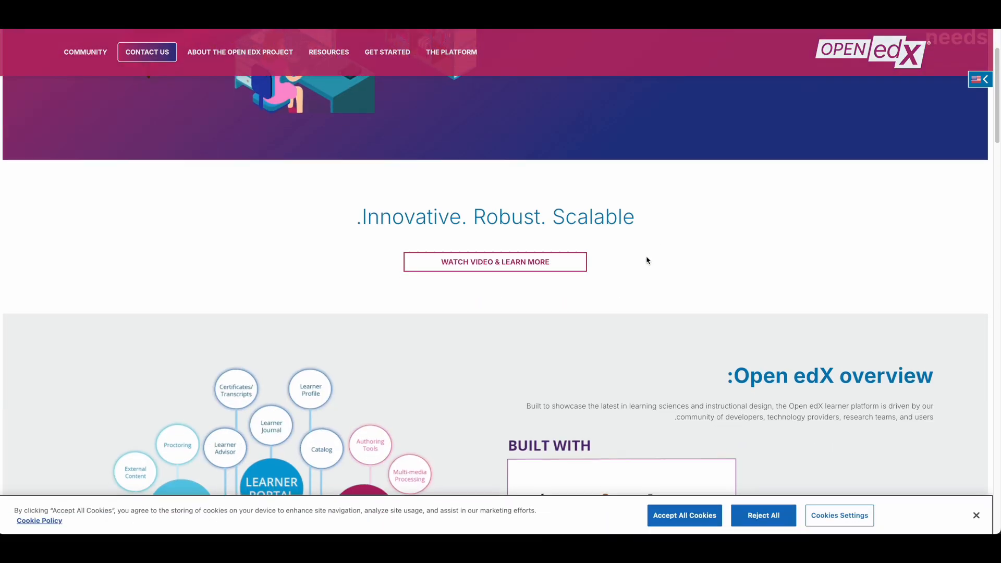
pyautogui.scroll(-3)
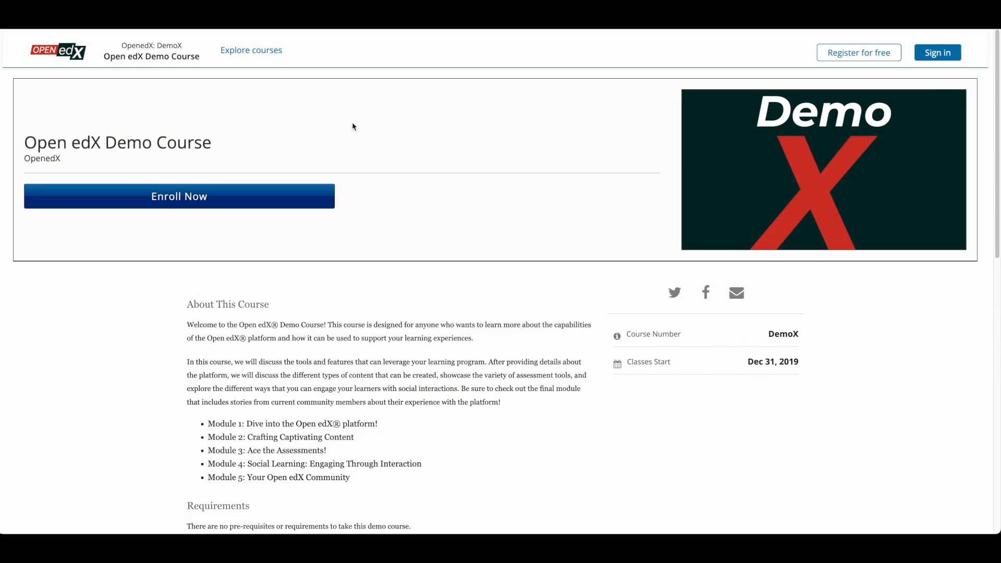
pyautogui.moveTo(218, 320)
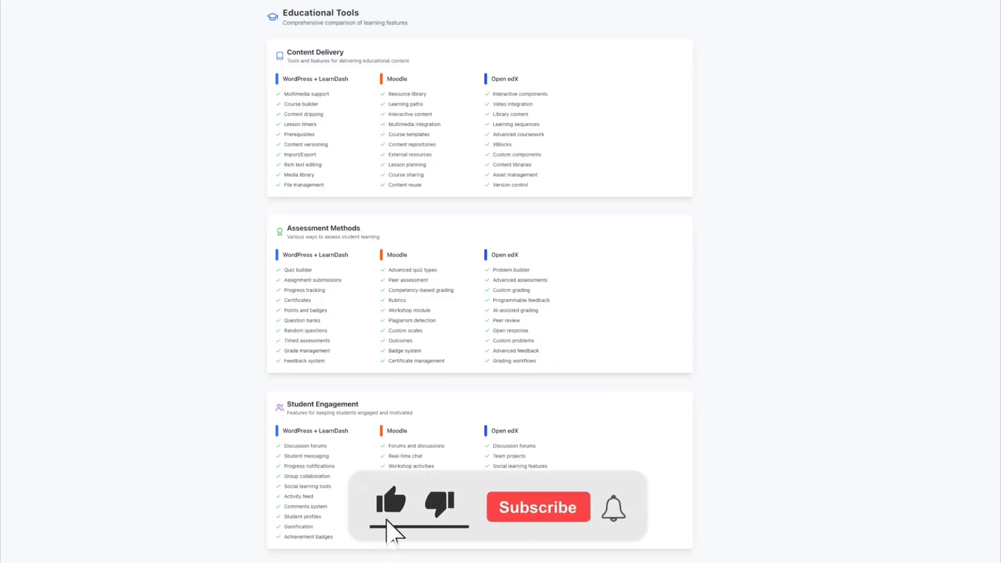
# - Show the Educational Tools comparison of content delivery, assessment and engagement
pyautogui.click(538, 507)
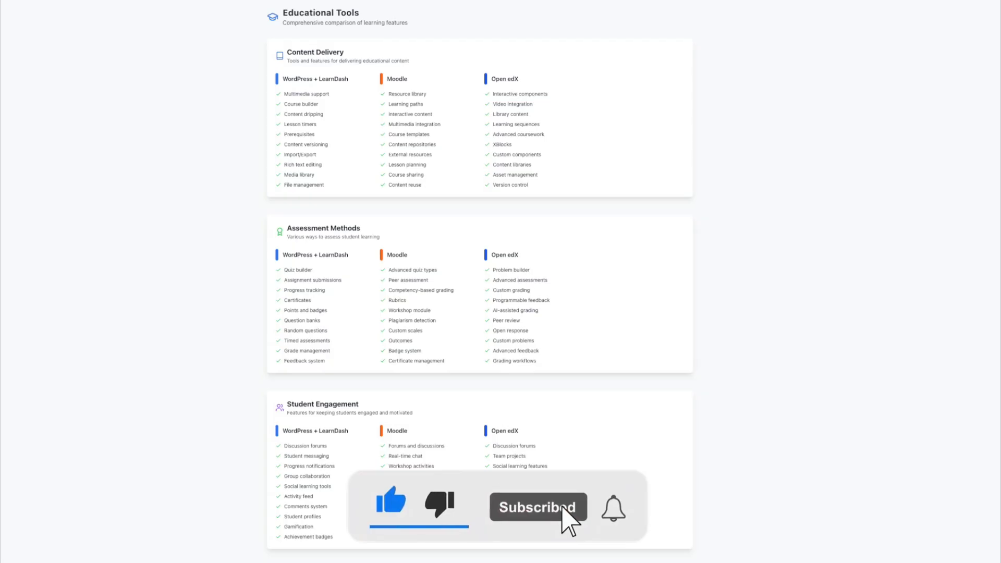